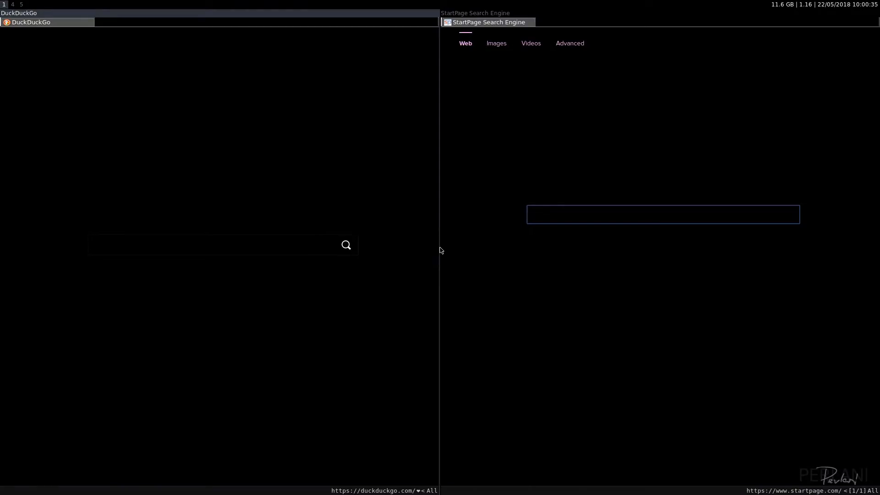
{"action": "mouse_move", "coordinate": [253, 187]}
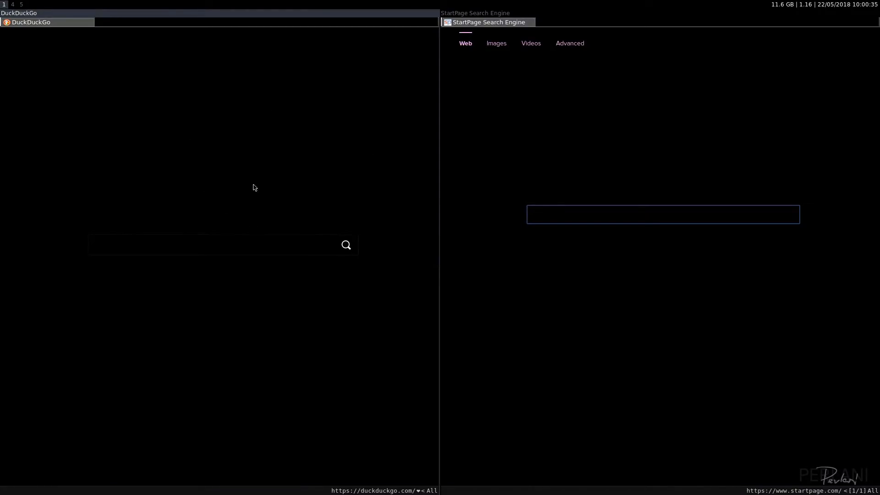
{"action": "mouse_move", "coordinate": [126, 211]}
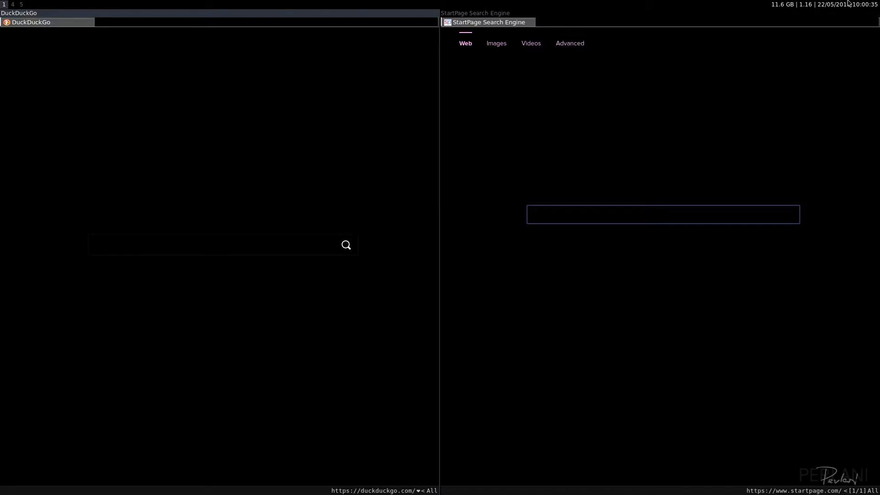
{"action": "mouse_move", "coordinate": [73, 17]}
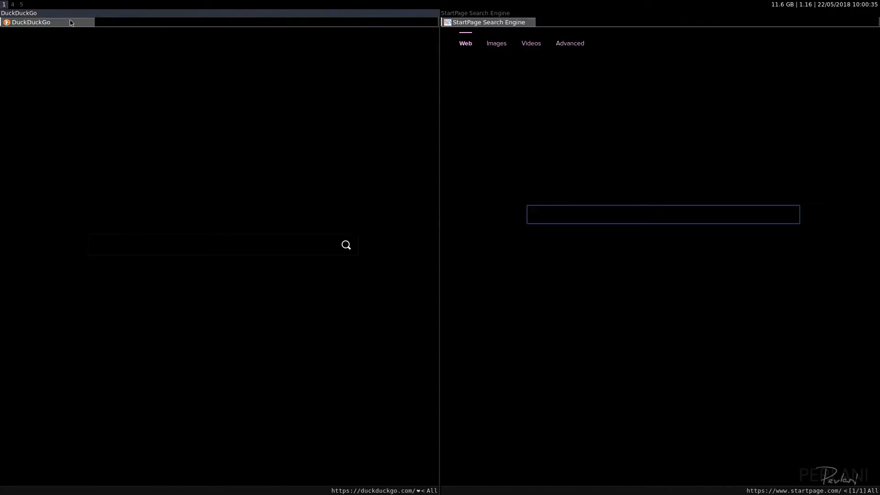
{"action": "mouse_move", "coordinate": [82, 24]}
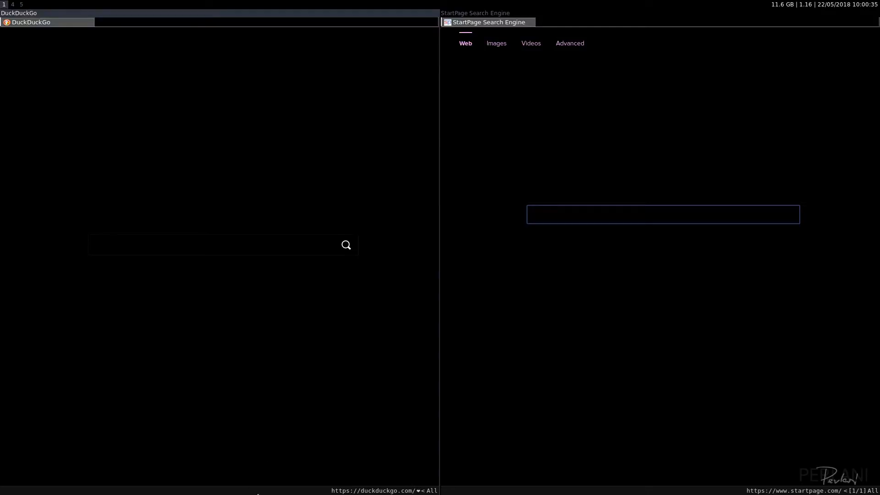
{"action": "mouse_move", "coordinate": [80, 81]}
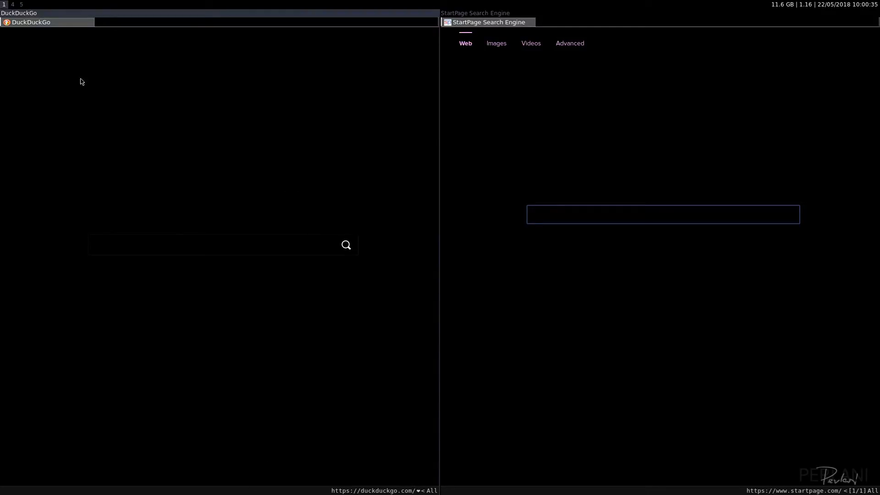
{"action": "mouse_move", "coordinate": [358, 126]}
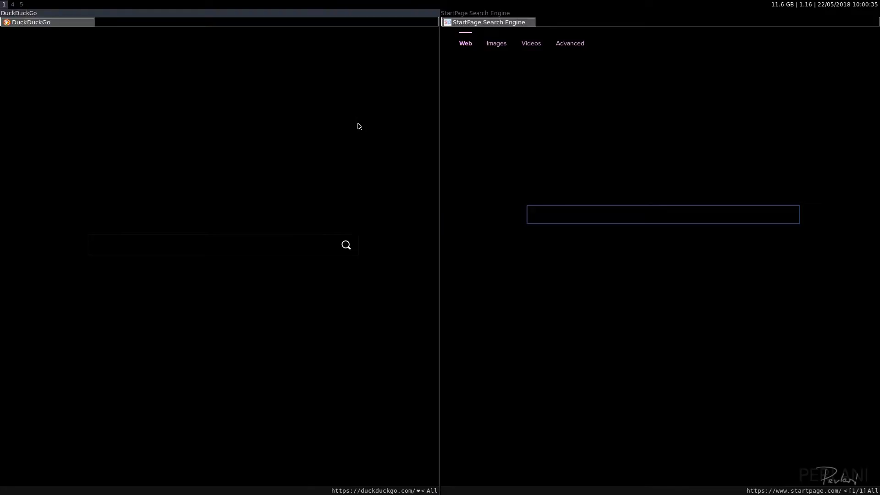
{"action": "mouse_move", "coordinate": [353, 125]}
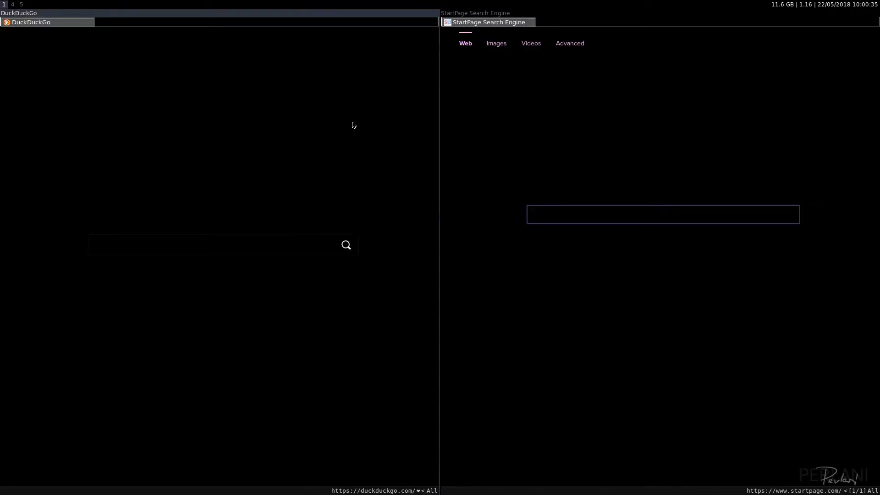
{"action": "mouse_move", "coordinate": [345, 105]}
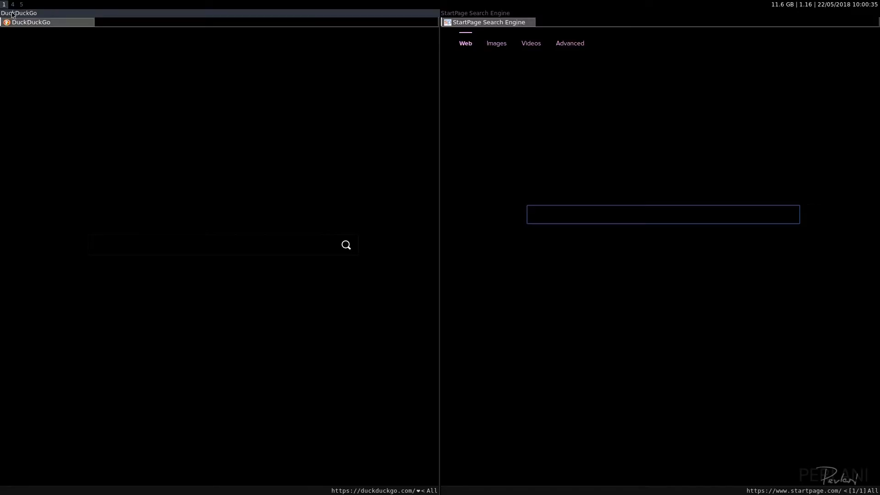
{"action": "mouse_move", "coordinate": [205, 11]}
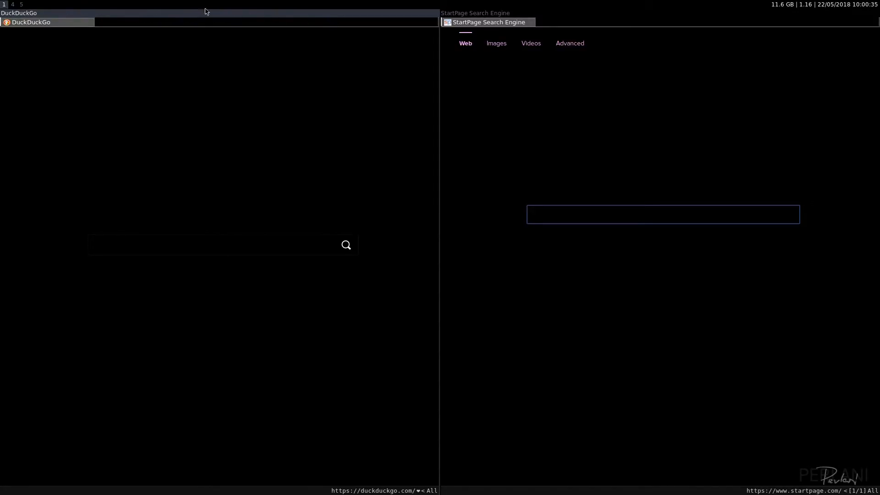
{"action": "mouse_move", "coordinate": [229, 3]}
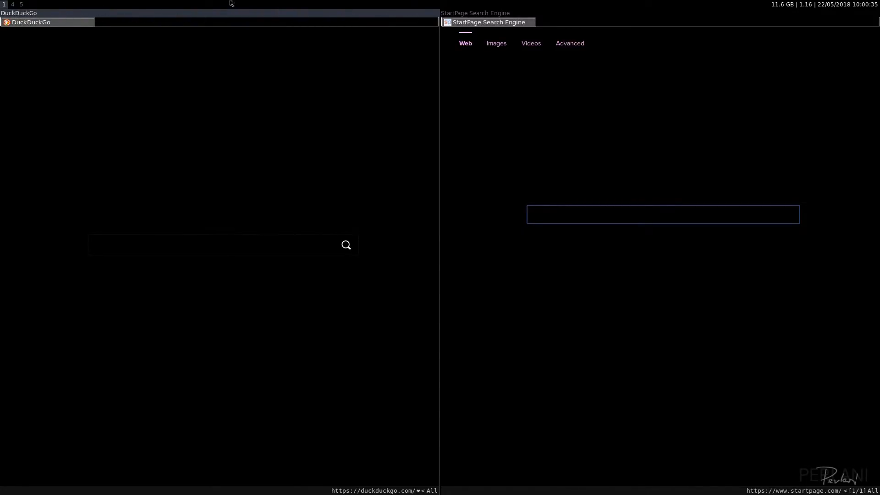
{"action": "mouse_move", "coordinate": [327, 237]}
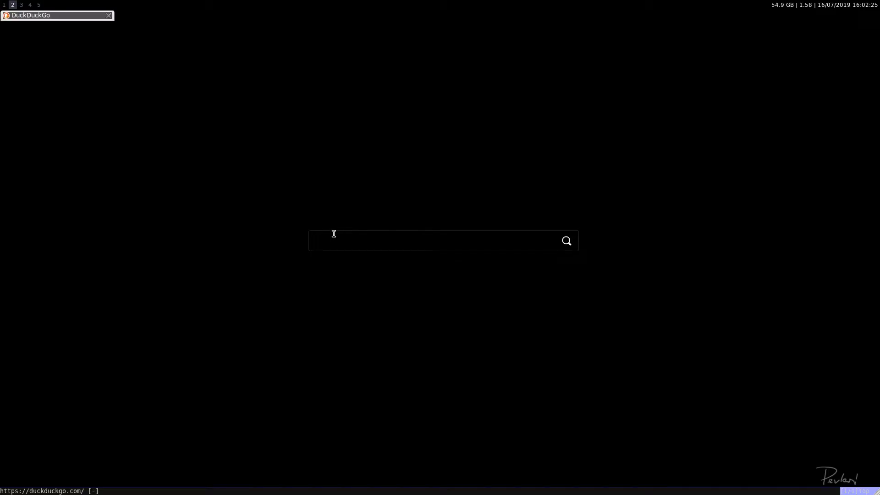
{"action": "mouse_move", "coordinate": [143, 42]}
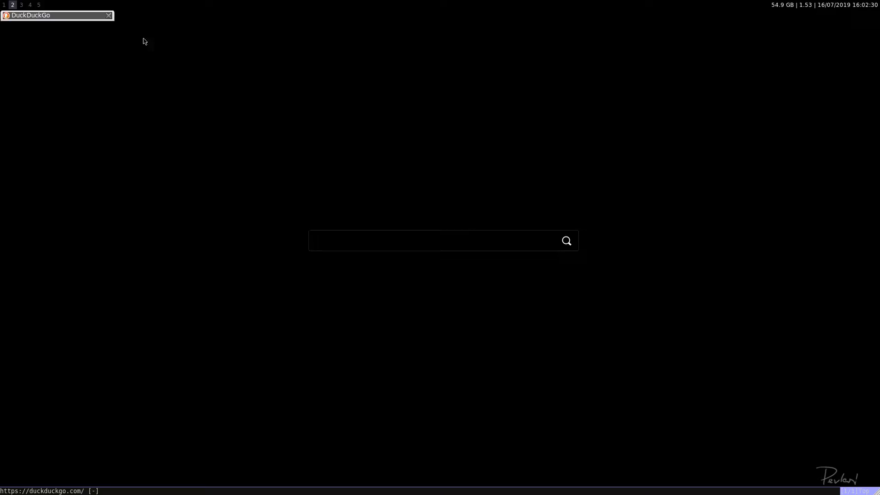
{"action": "mouse_move", "coordinate": [68, 3]}
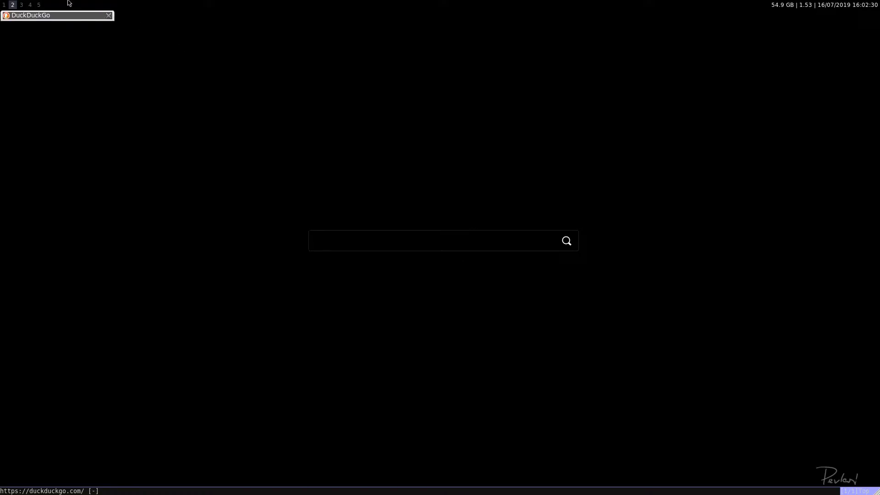
{"action": "mouse_move", "coordinate": [140, 4]}
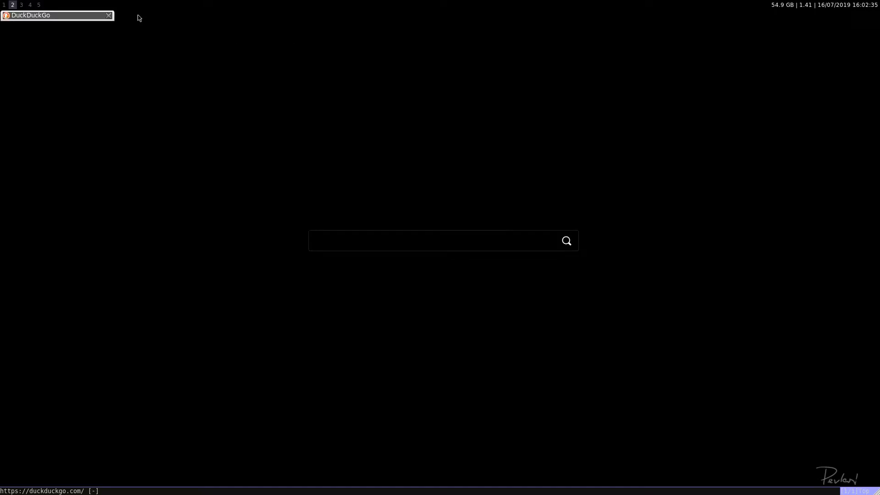
{"action": "mouse_move", "coordinate": [377, 16]}
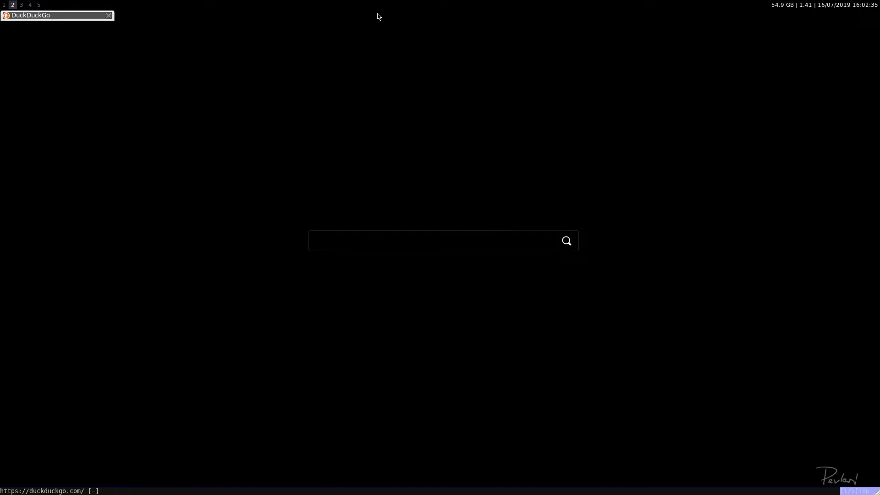
{"action": "mouse_move", "coordinate": [227, 124]}
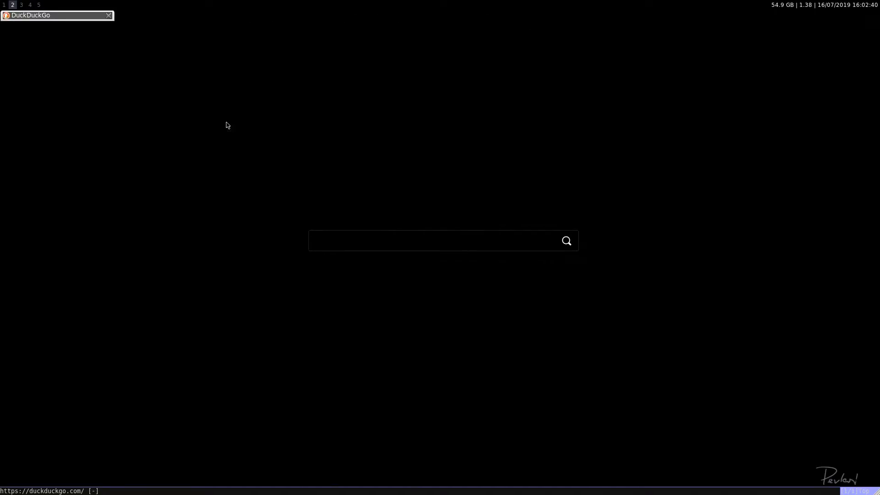
{"action": "mouse_move", "coordinate": [139, 310]}
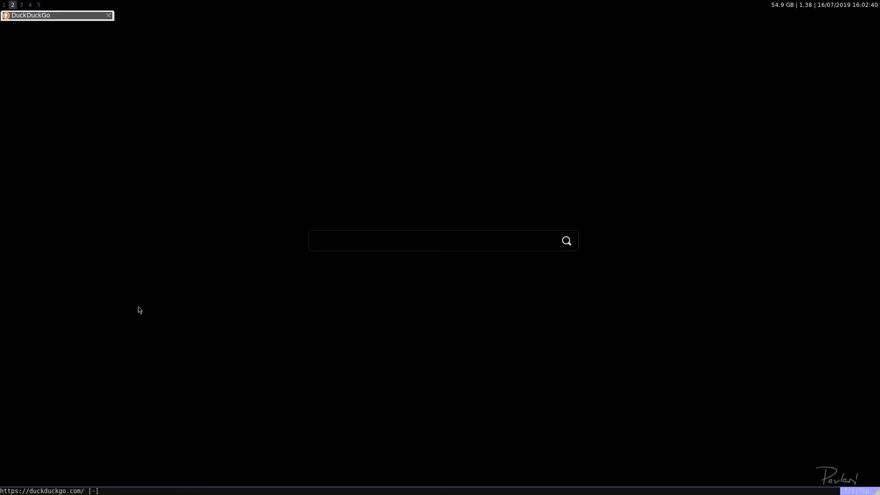
{"action": "mouse_move", "coordinate": [285, 373]}
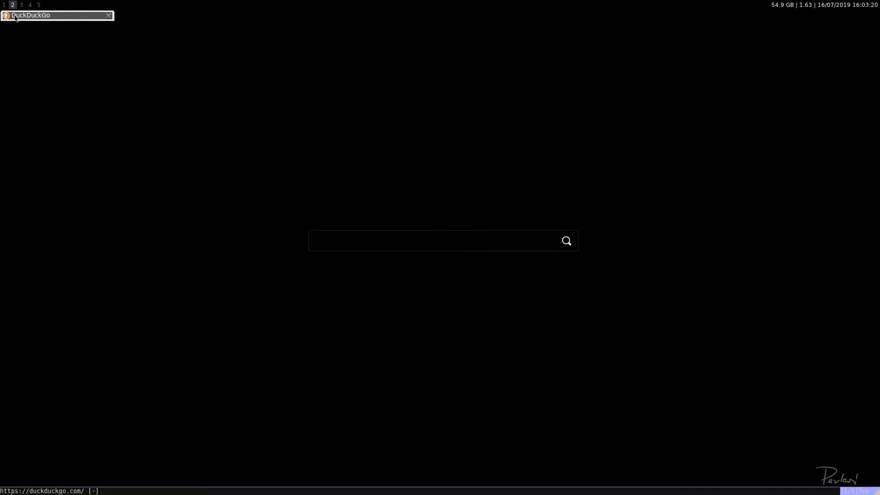
{"action": "mouse_move", "coordinate": [132, 32]}
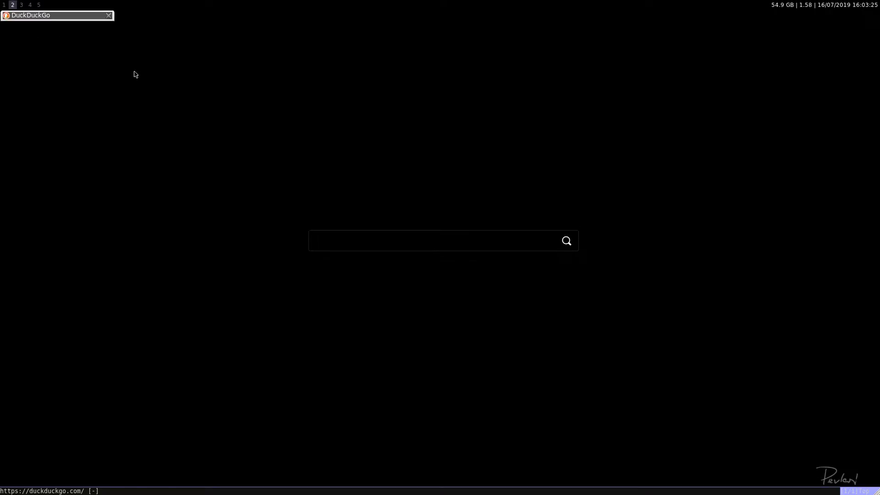
{"action": "mouse_move", "coordinate": [103, 69]}
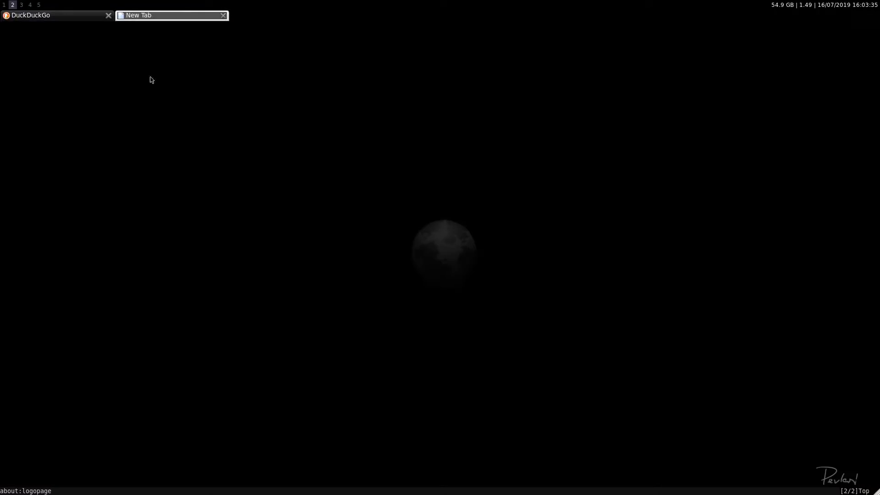
- Switch back to the DuckDuckGo tab, leaving the new tab open
{"action": "left_click", "coordinate": [50, 15]}
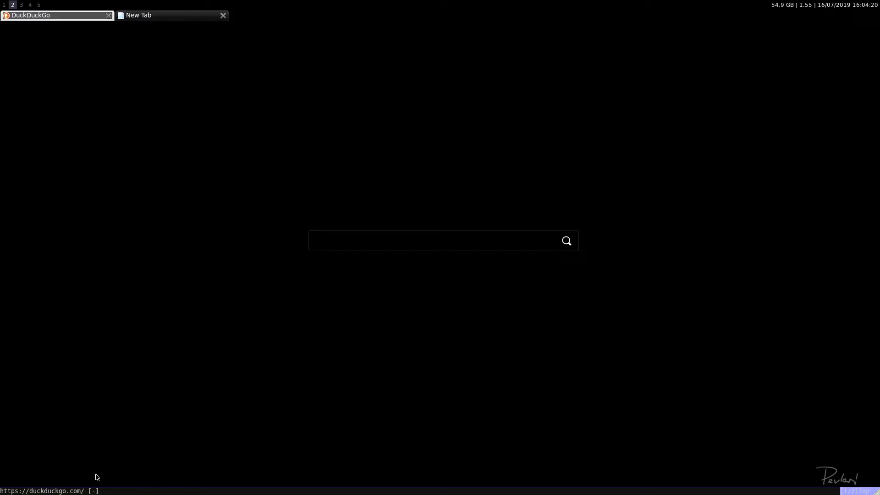
{"action": "mouse_move", "coordinate": [205, 357]}
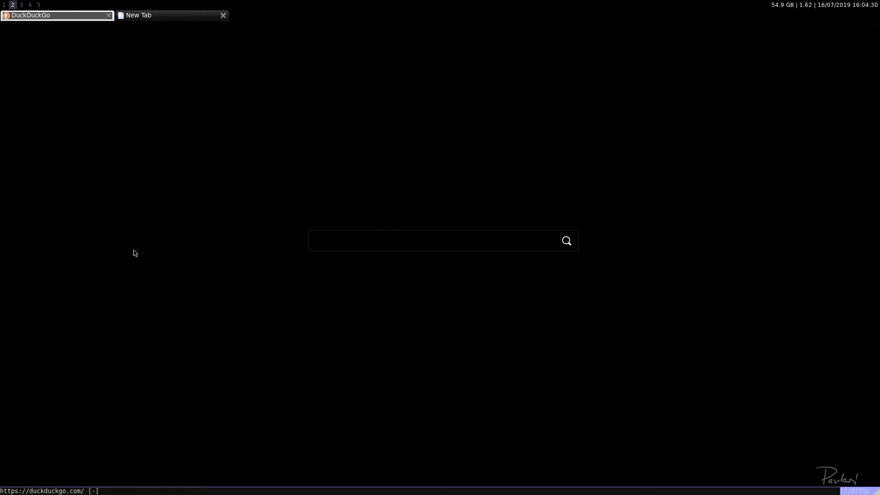
{"action": "mouse_move", "coordinate": [245, 21]}
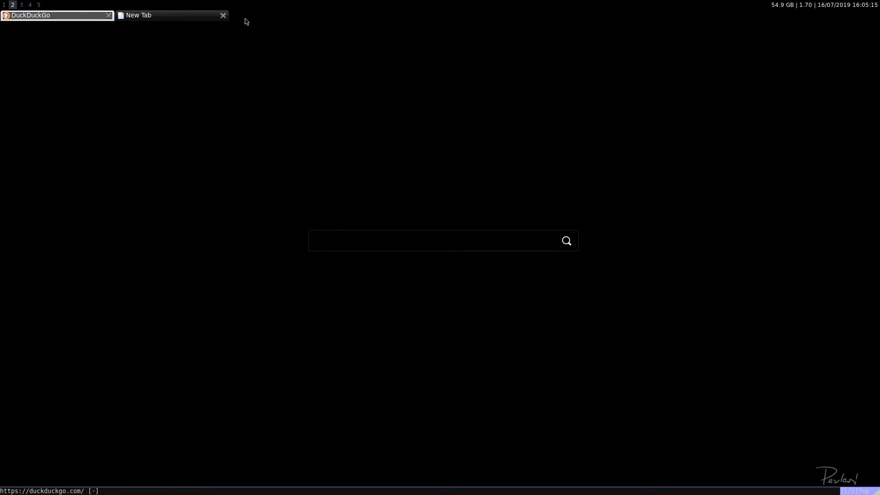
{"action": "mouse_move", "coordinate": [165, 170]}
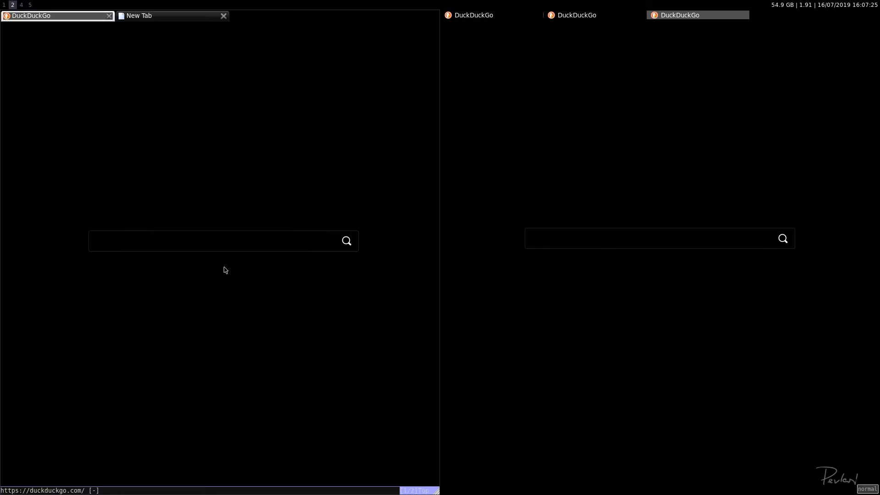
- Enter 'guru3d' in the right DuckDuckGo search box, then focus the left box's guru3d query
{"action": "left_click", "coordinate": [201, 241]}
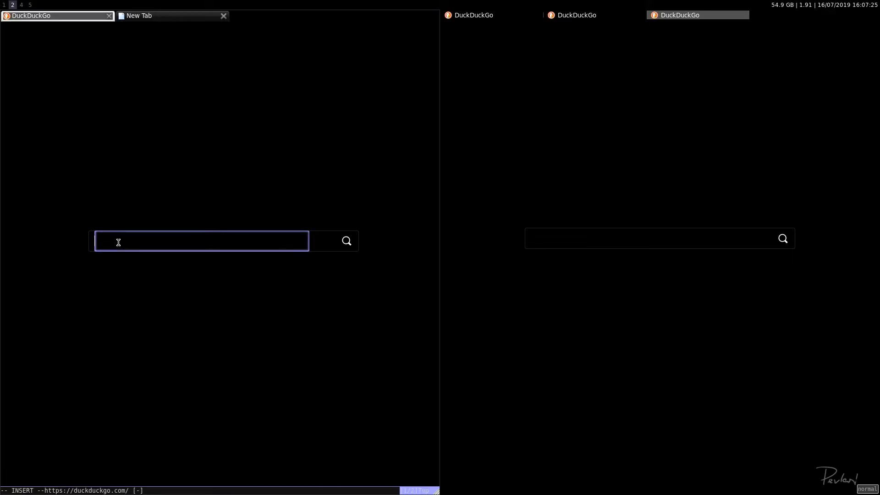
{"action": "type", "text": "guru3d"}
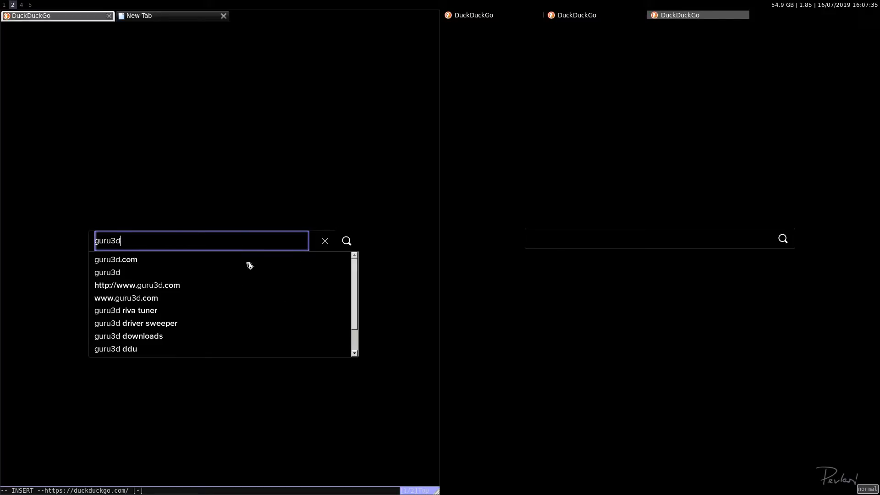
{"action": "mouse_move", "coordinate": [317, 270]}
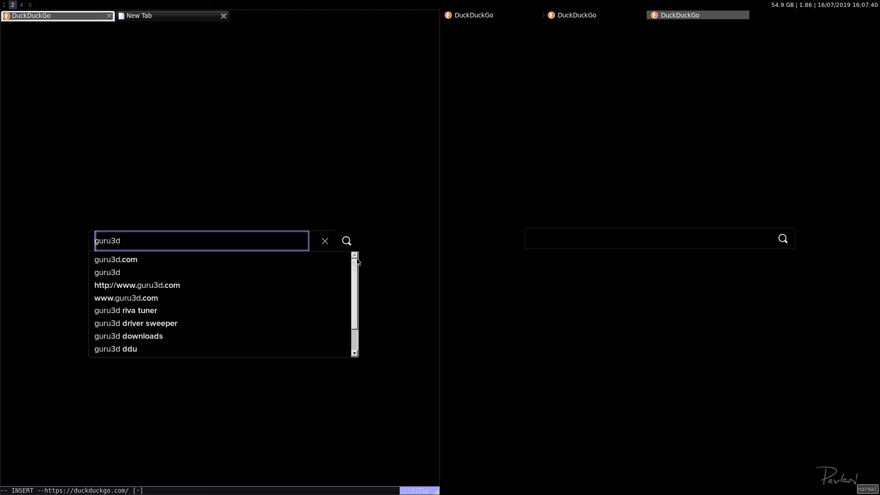
{"action": "scroll", "scroll_direction": "down", "scroll_amount": 3}
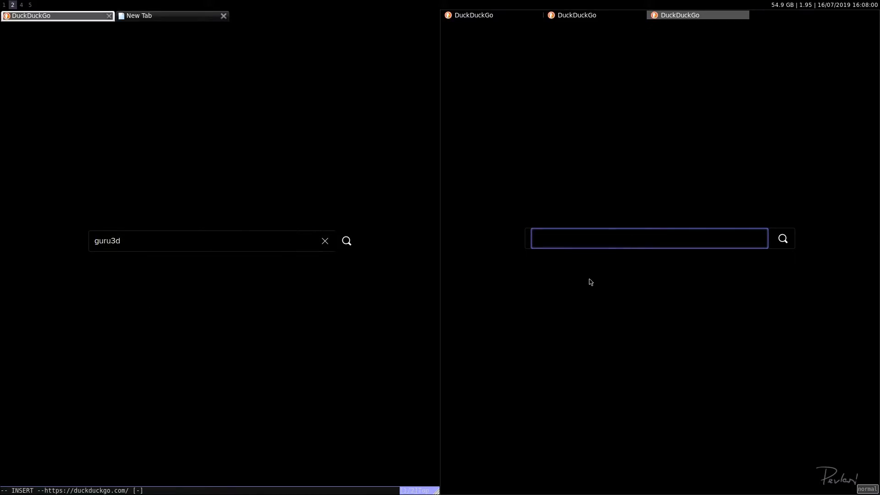
{"action": "type", "text": "guru3d"}
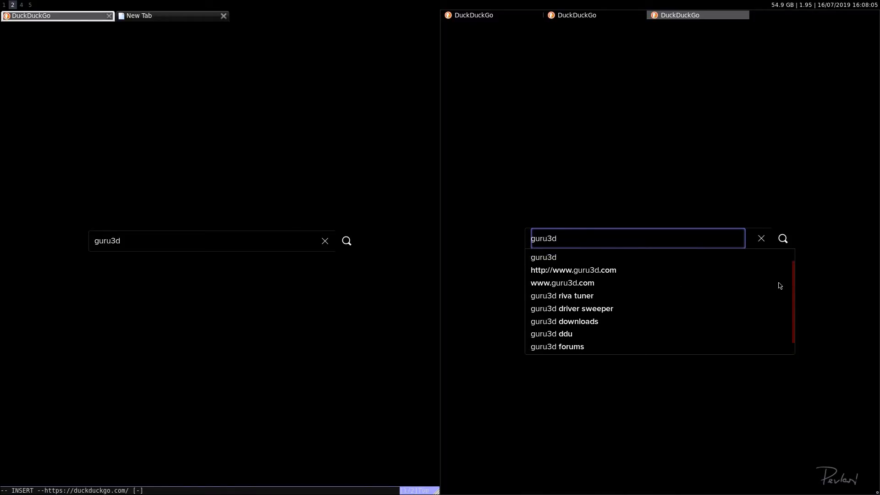
{"action": "scroll", "scroll_direction": "down", "scroll_amount": 3}
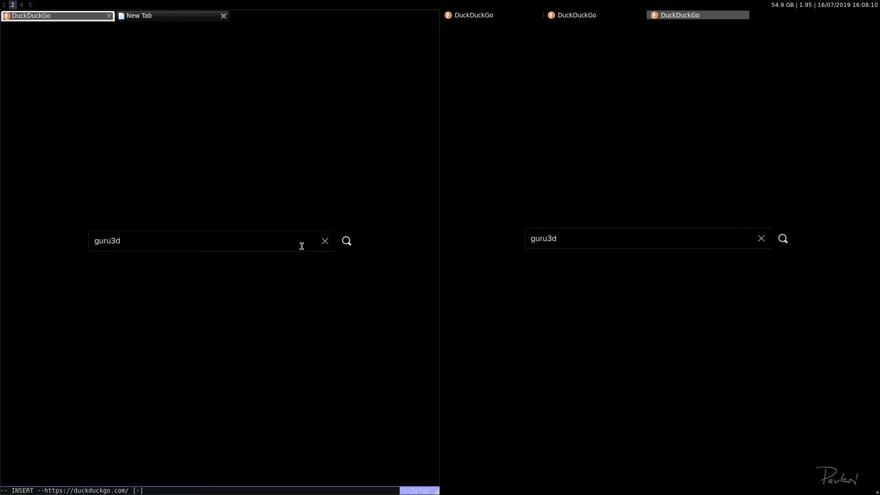
{"action": "left_click", "coordinate": [197, 241]}
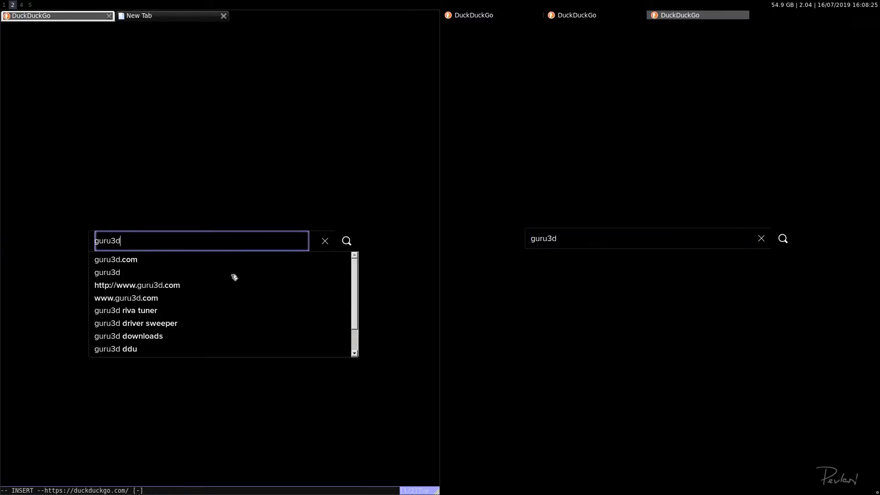
- Submit the guru3d search and bring up the results in both windows
{"action": "key", "text": "Return"}
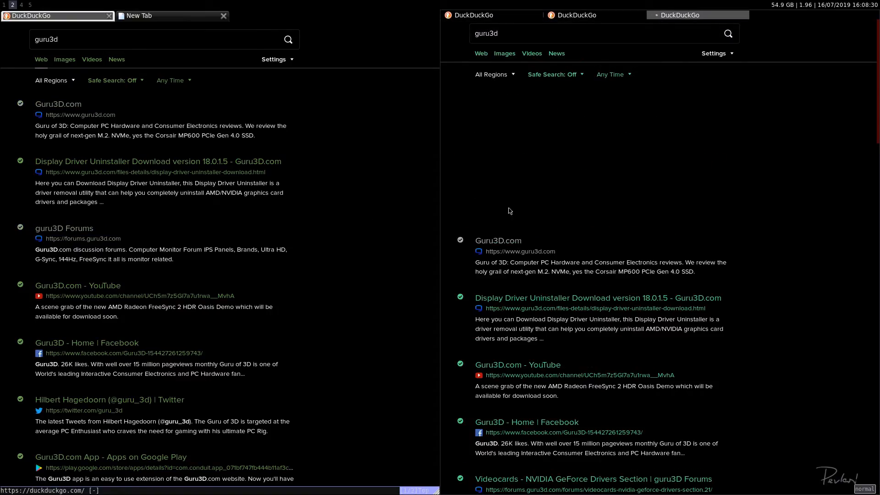
{"action": "left_click", "coordinate": [151, 39]}
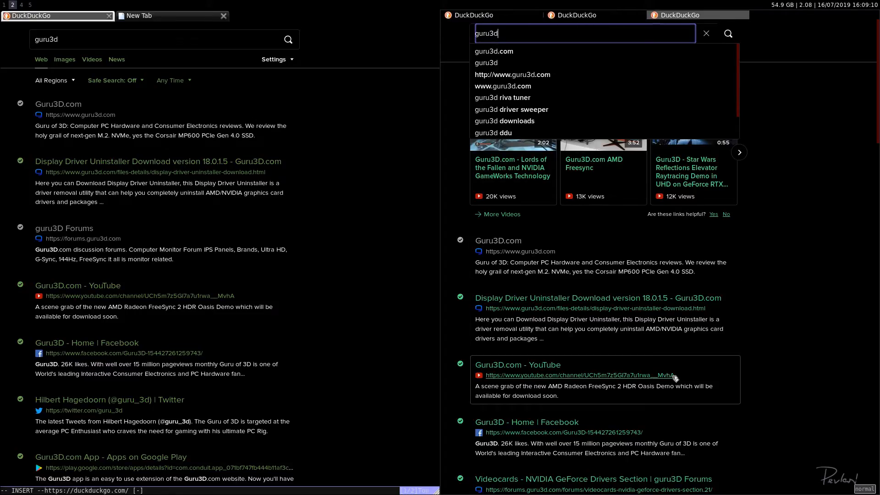
{"action": "mouse_move", "coordinate": [674, 375]}
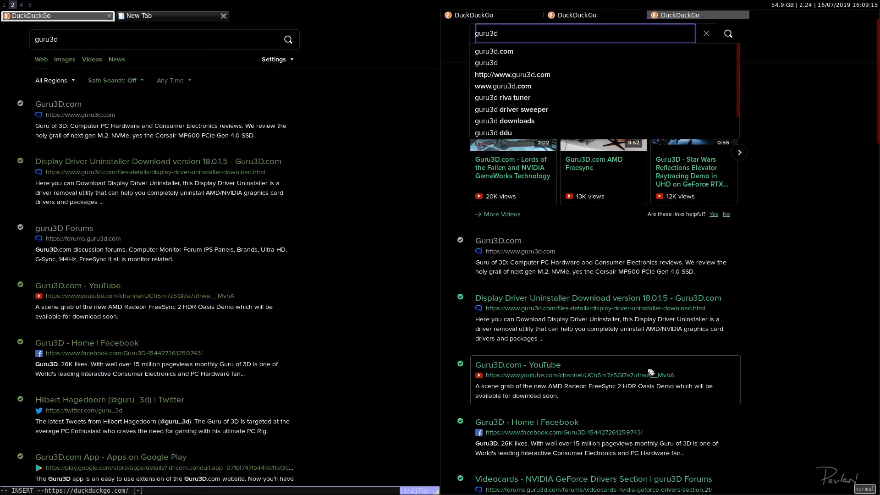
{"action": "mouse_move", "coordinate": [633, 336]}
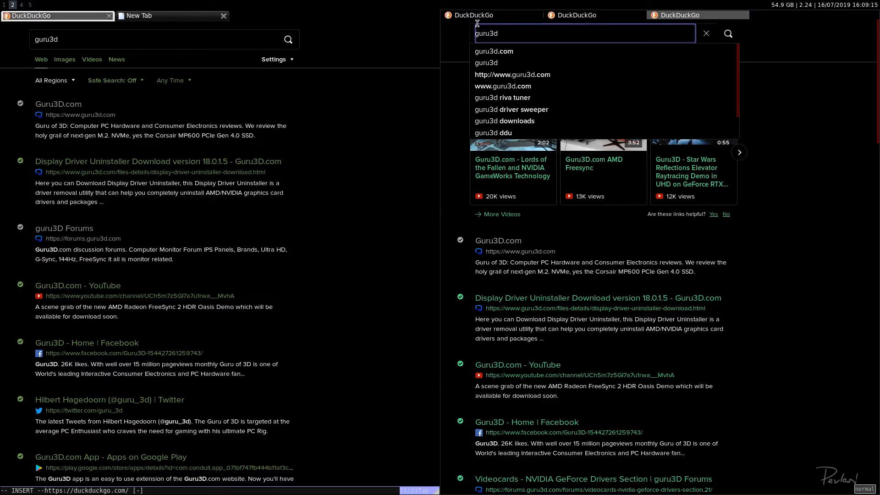
{"action": "mouse_move", "coordinate": [510, 9]}
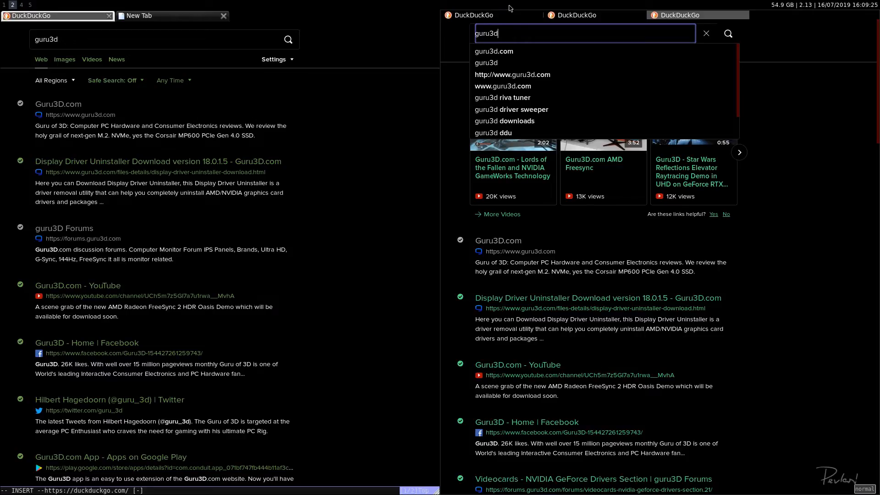
{"action": "mouse_move", "coordinate": [510, 50]}
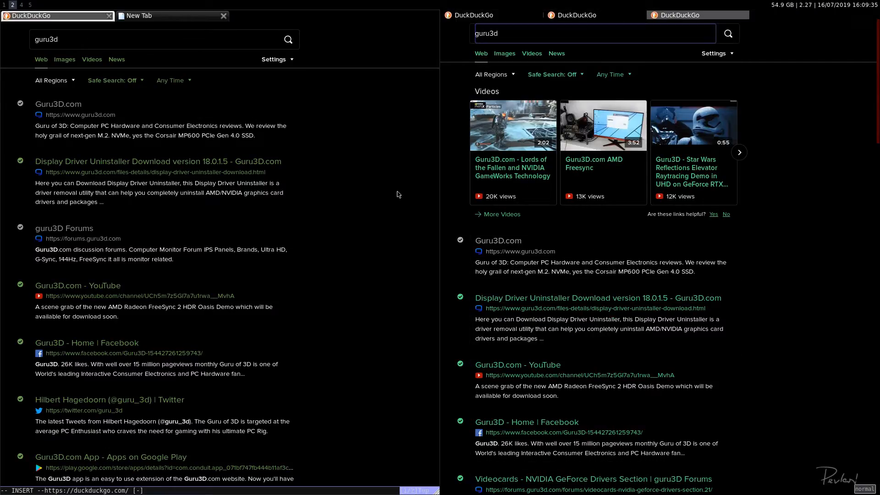
{"action": "mouse_move", "coordinate": [579, 298]}
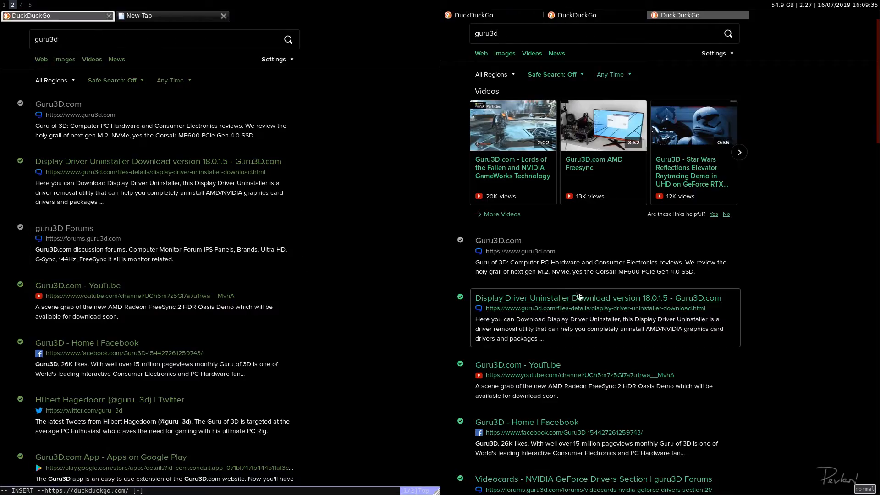
{"action": "mouse_move", "coordinate": [77, 290]}
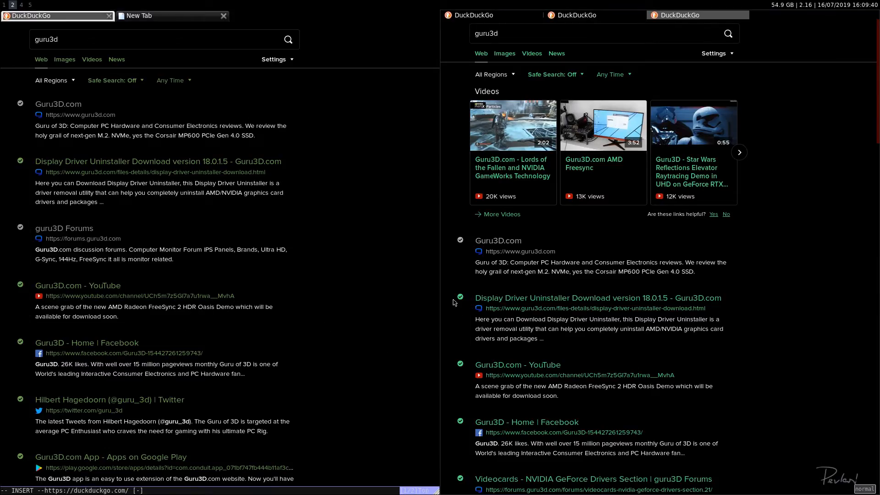
{"action": "double_click", "coordinate": [696, 297]}
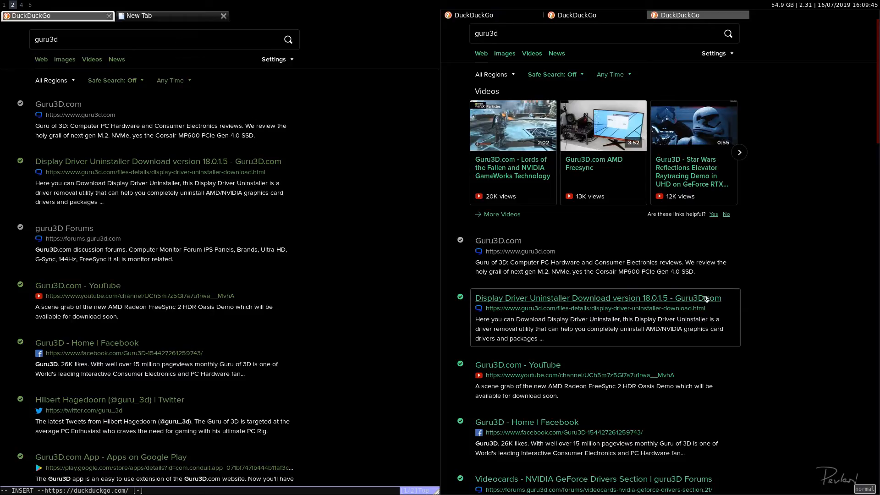
{"action": "mouse_move", "coordinate": [513, 370]}
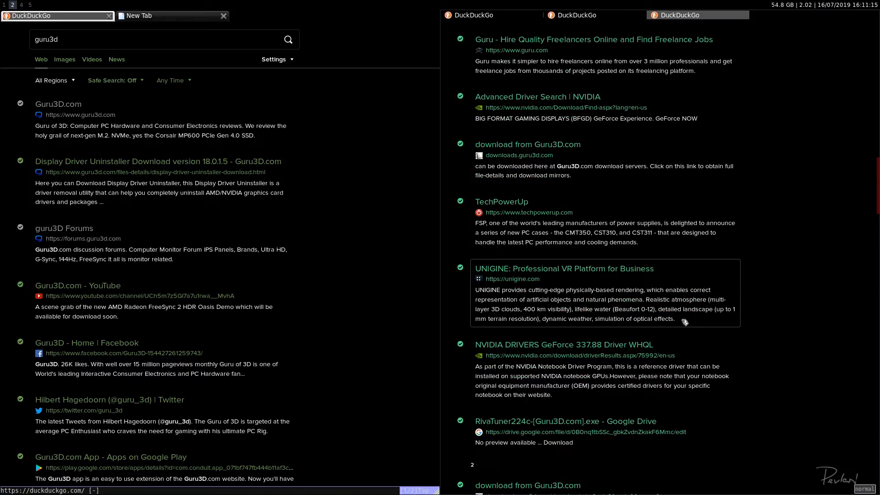
- Scroll the right window's guru3d results down to TechPowerUp and NVIDIA driver entries
{"action": "scroll", "scroll_direction": "down", "scroll_amount": 3}
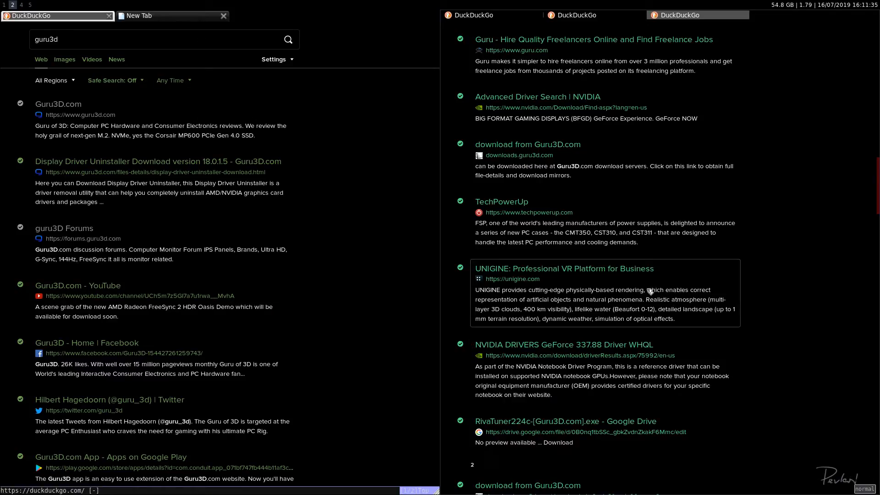
{"action": "mouse_move", "coordinate": [629, 293]}
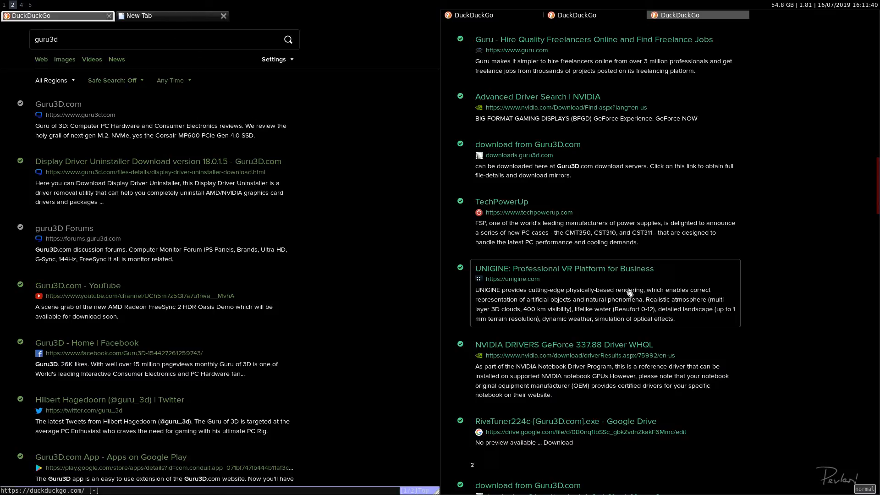
{"action": "mouse_move", "coordinate": [618, 291]}
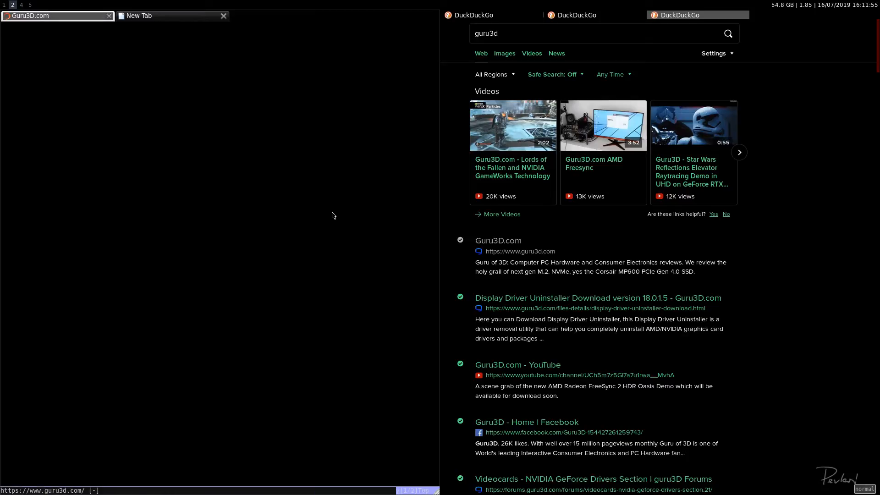
- Open Guru3D.com via hint mode, then the Corsair MP600 PCIe 4.0 NVMe SSD review
{"action": "key", "text": "f"}
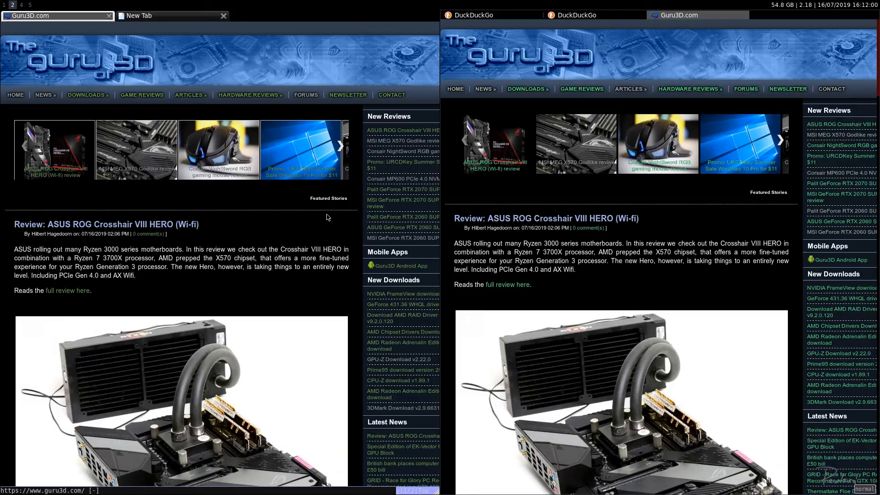
{"action": "mouse_move", "coordinate": [423, 39]}
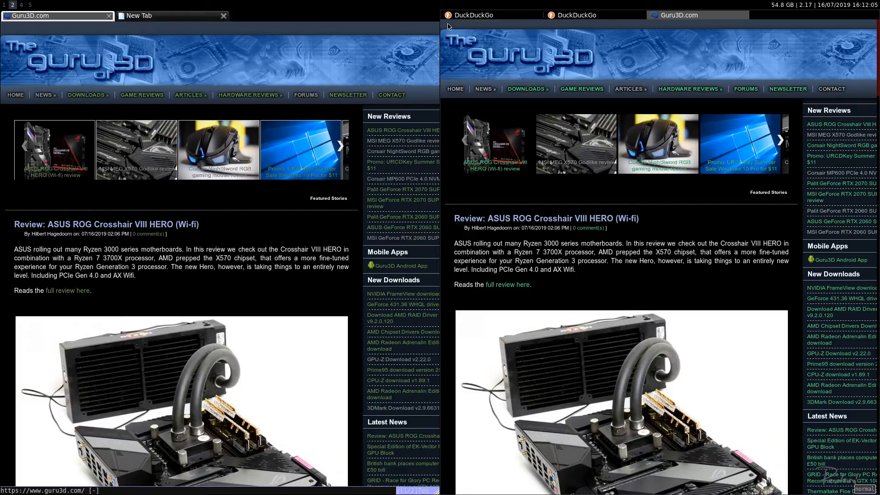
{"action": "mouse_move", "coordinate": [475, 35]}
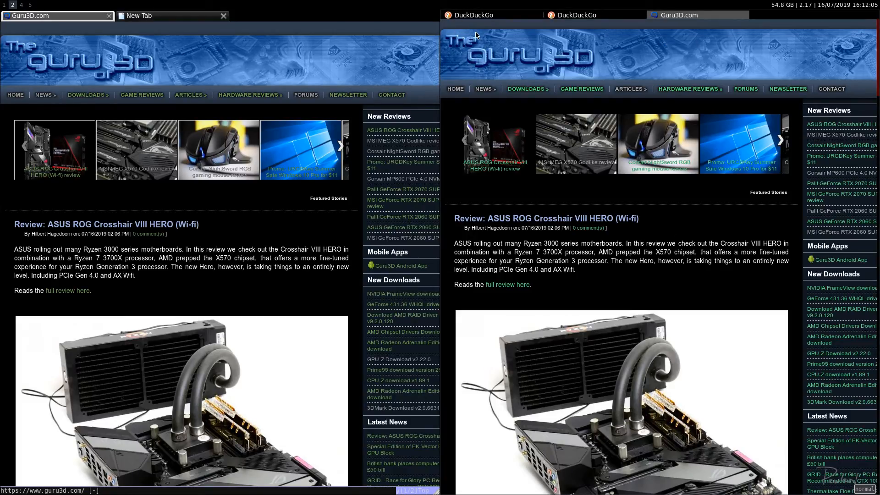
{"action": "left_click", "coordinate": [340, 145]}
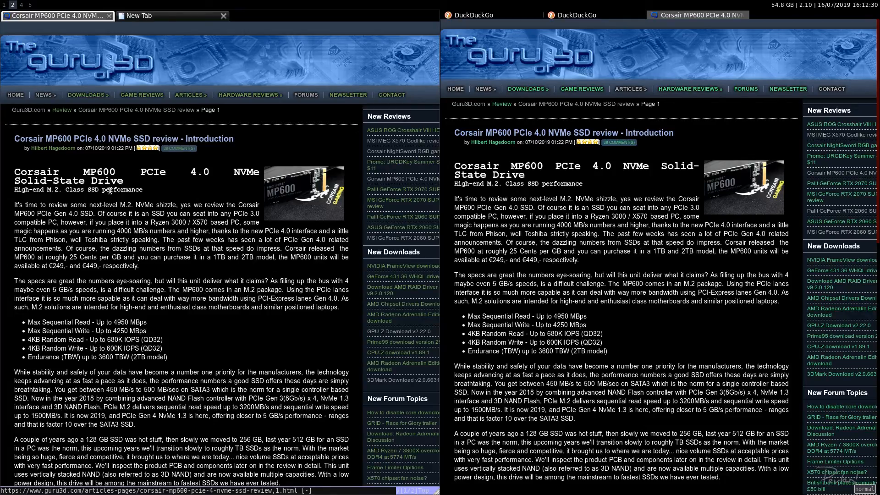
{"action": "mouse_move", "coordinate": [228, 308]}
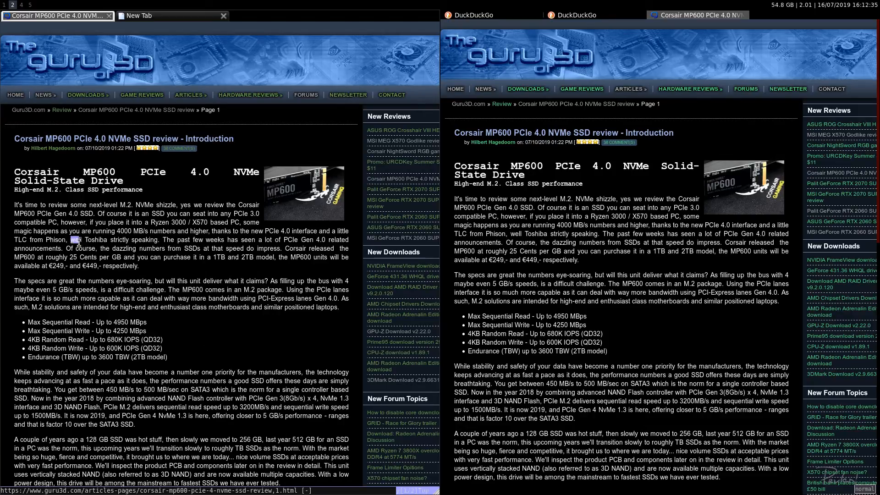
- Drag-select the Corsair MP600 review's first two paragraphs in the left browser
{"action": "left_click_drag", "start_coordinate": [73, 240], "coordinate": [233, 307]}
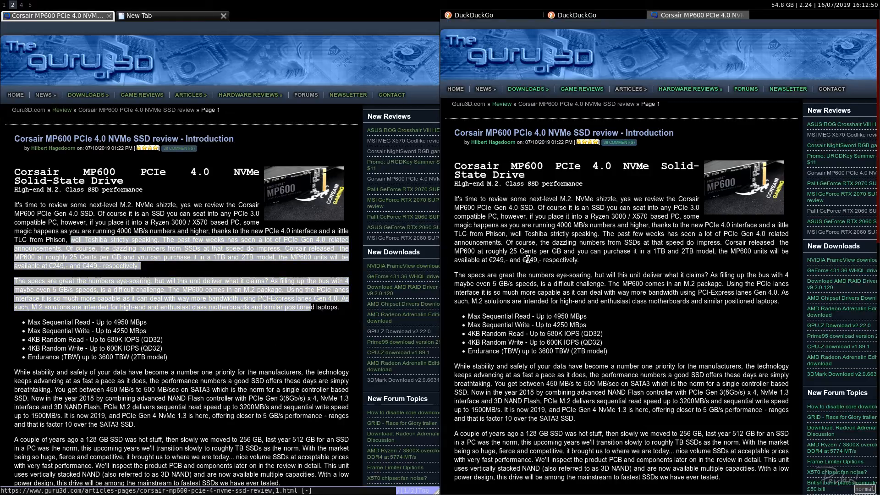
- Drag-select the same opening review paragraphs in the right browser
{"action": "left_click_drag", "start_coordinate": [532, 234], "coordinate": [730, 302]}
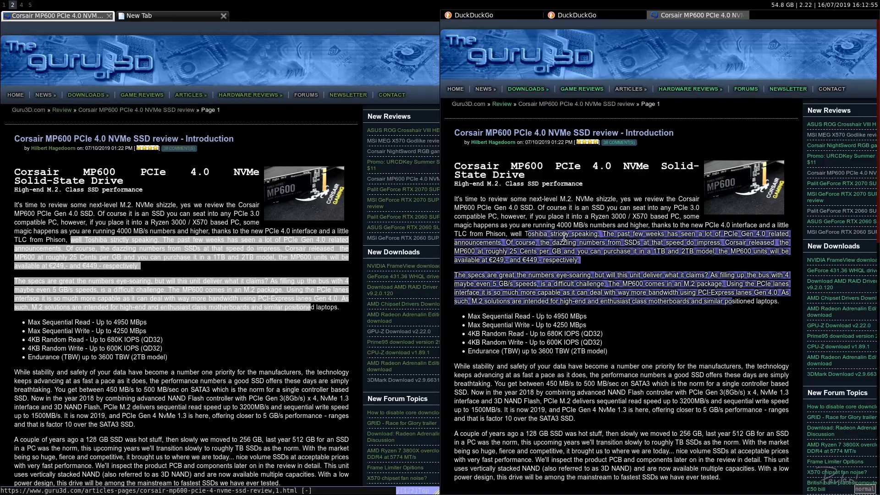
{"action": "mouse_move", "coordinate": [606, 242]}
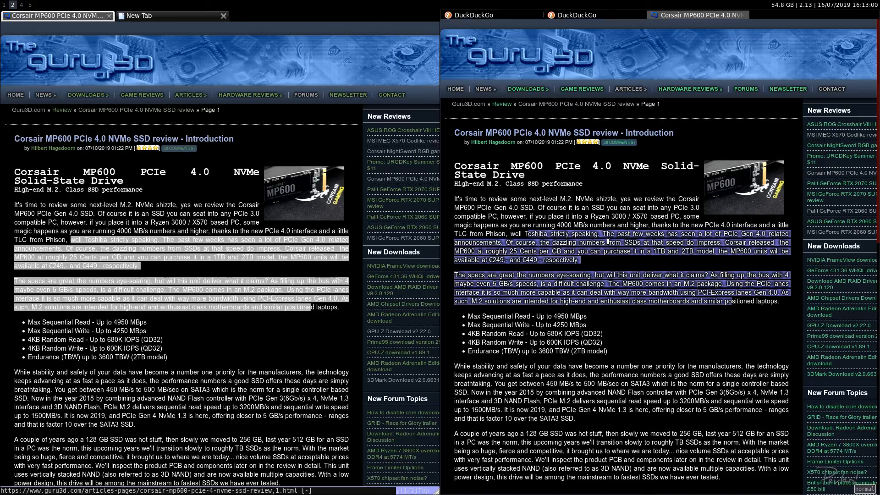
{"action": "mouse_move", "coordinate": [598, 245]}
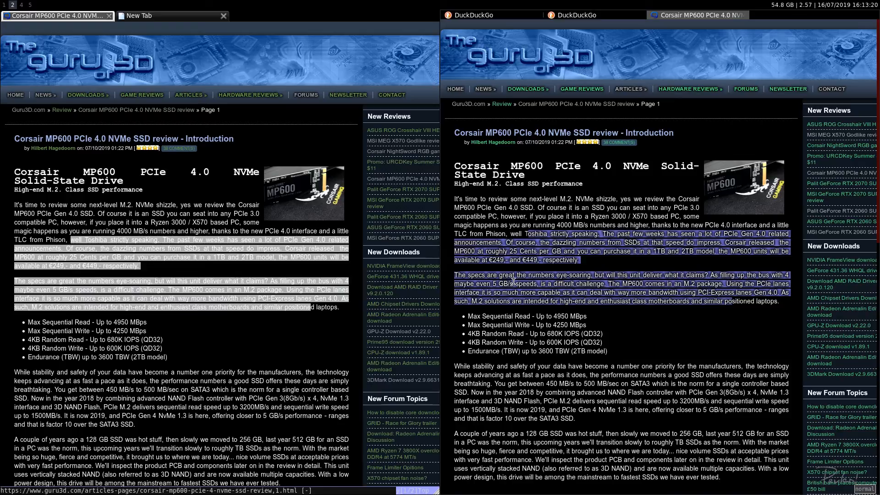
{"action": "mouse_move", "coordinate": [610, 262]}
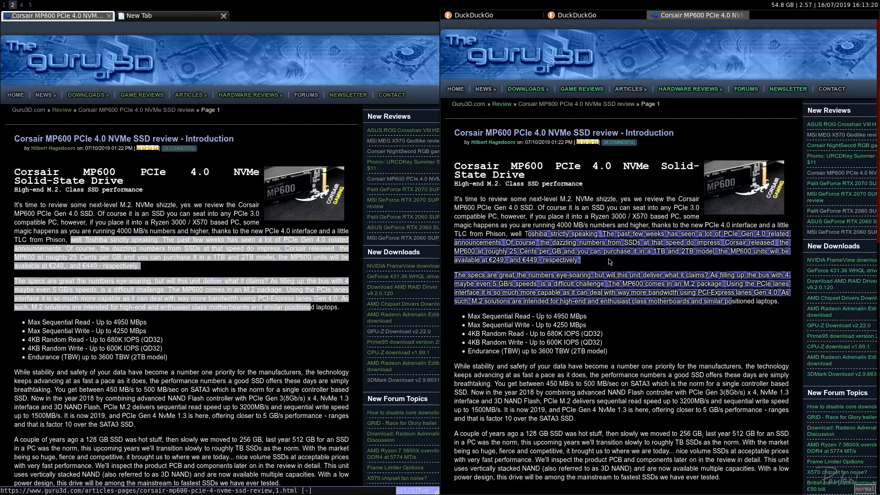